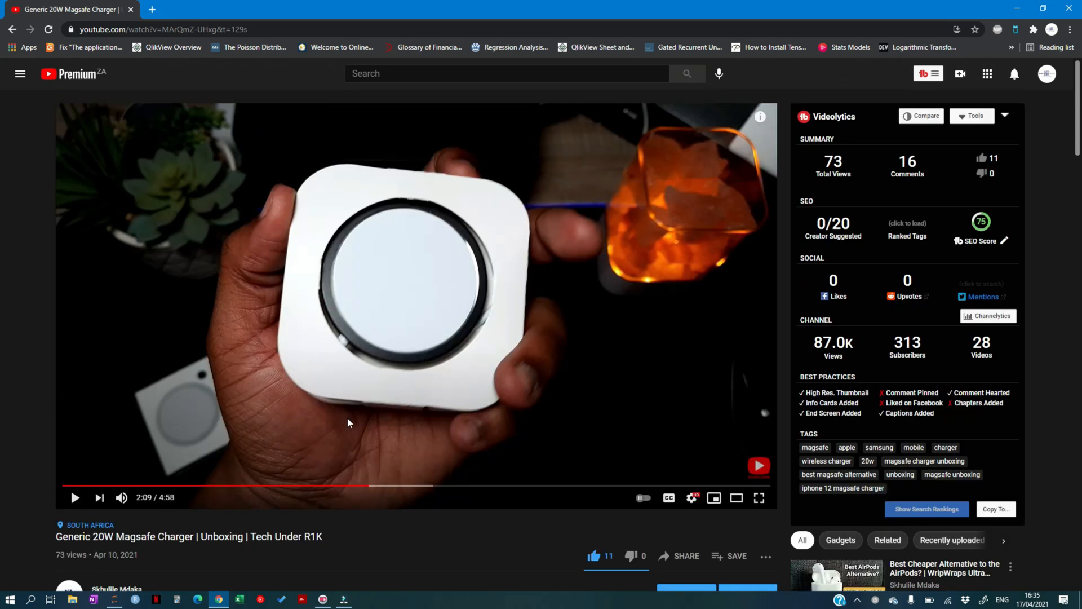
# - Search the Galaxy Store for 'gd' and pick 'good lock' from search history
pyautogui.scroll(-3)
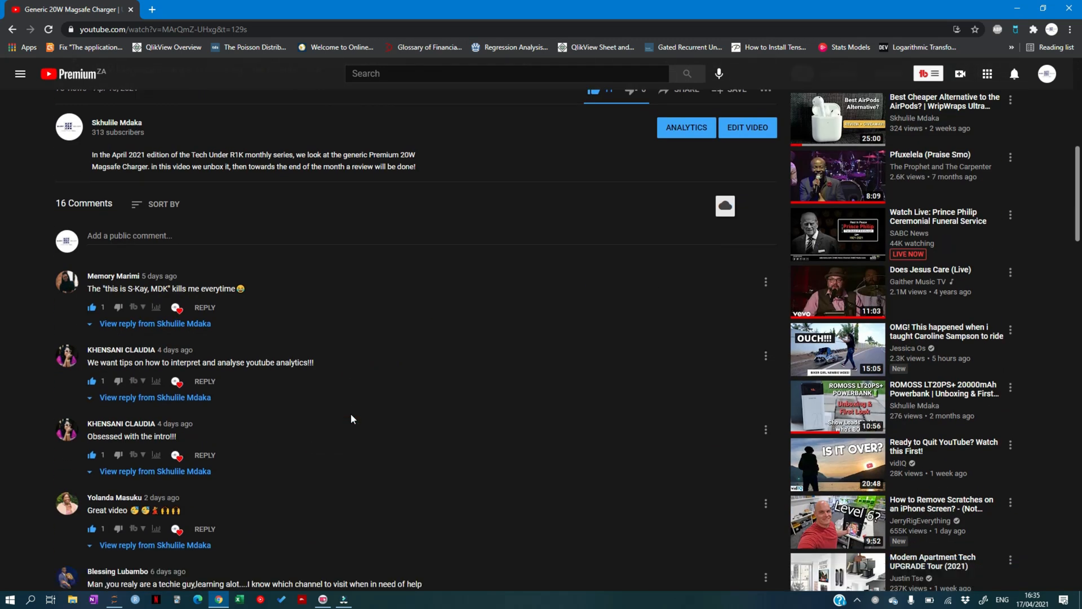
pyautogui.scroll(-3)
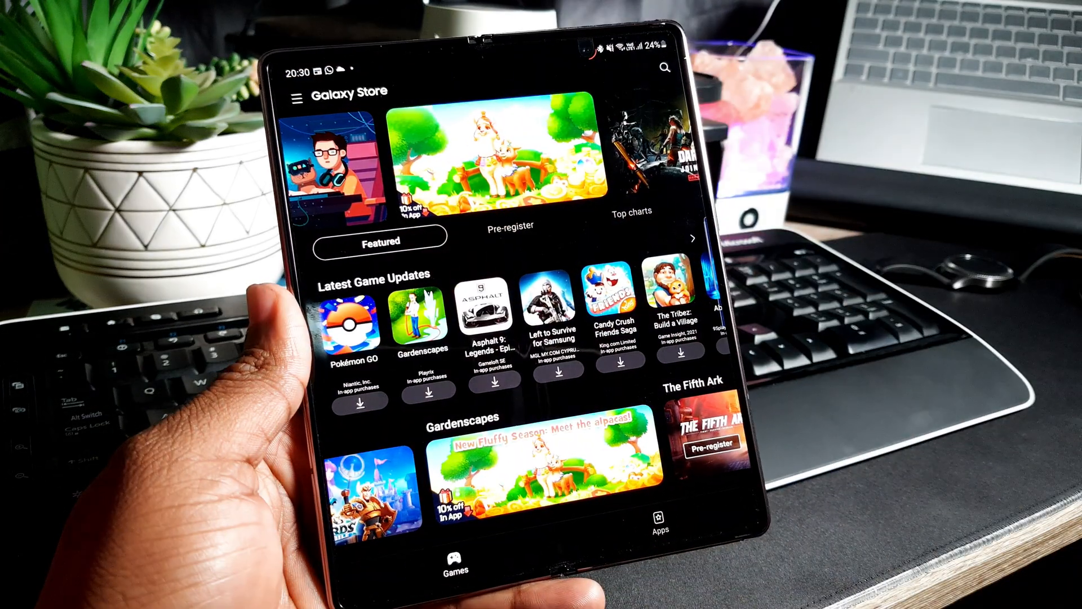
pyautogui.click(661, 68)
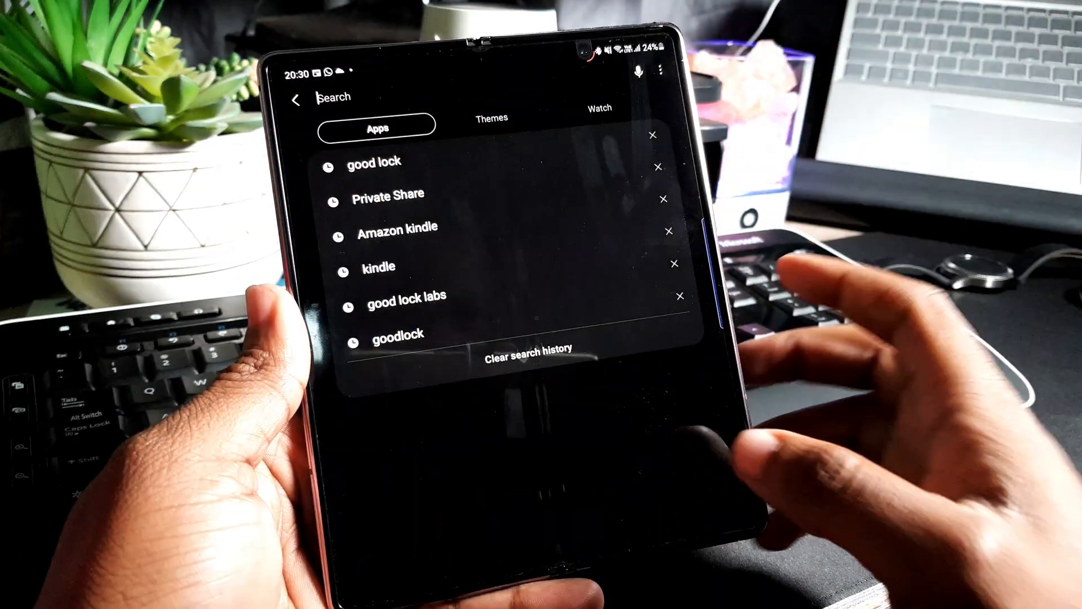
pyautogui.write('gd')
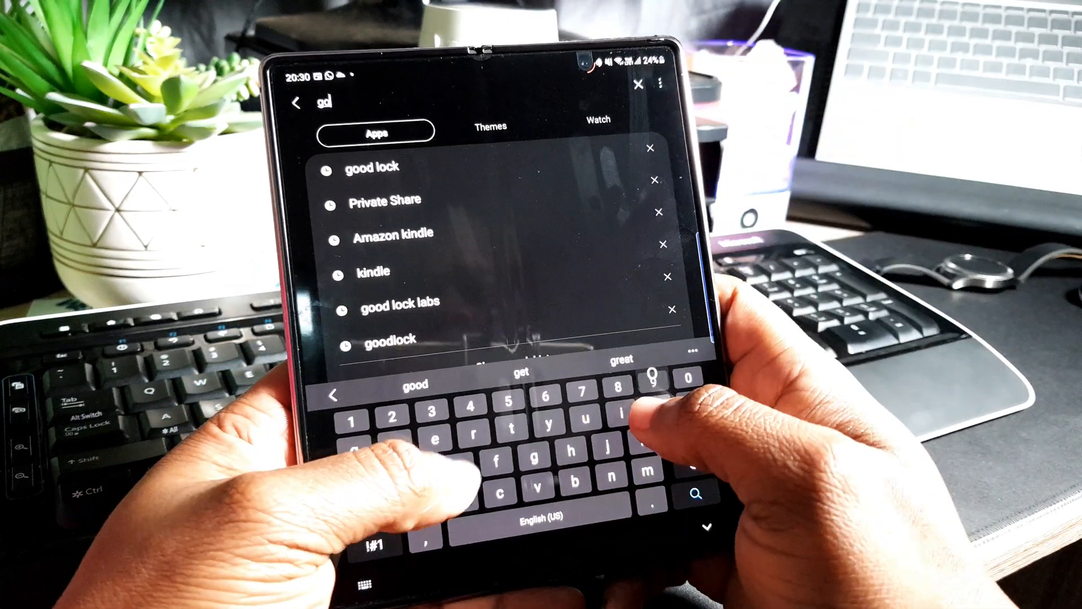
pyautogui.click(369, 167)
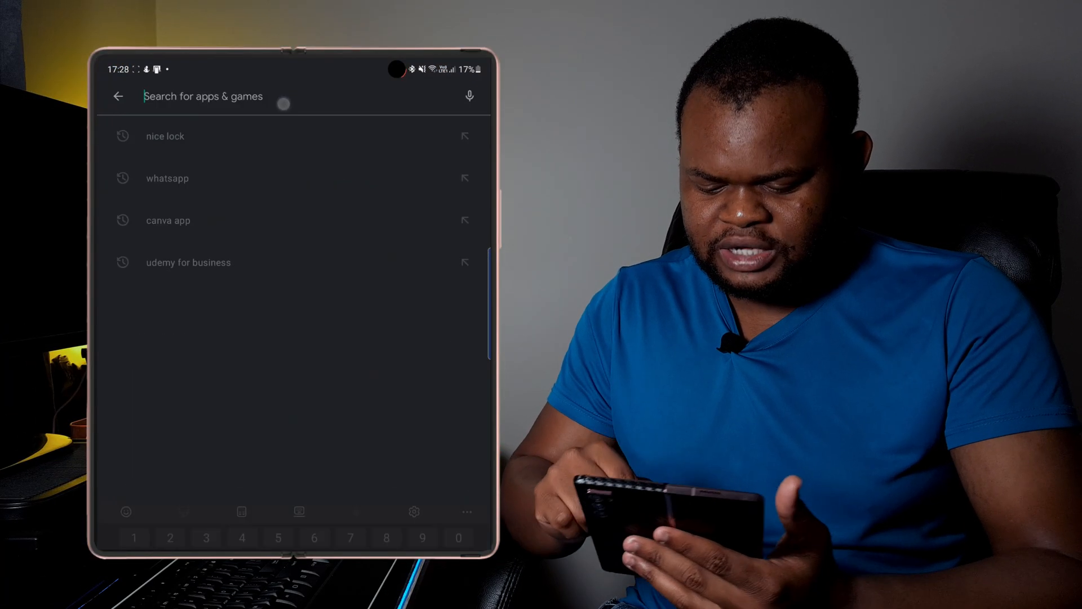
# - Rerun the Play Store 'nice lock' search and open NiceLock - Launcher for Good Lock
pyautogui.click(165, 136)
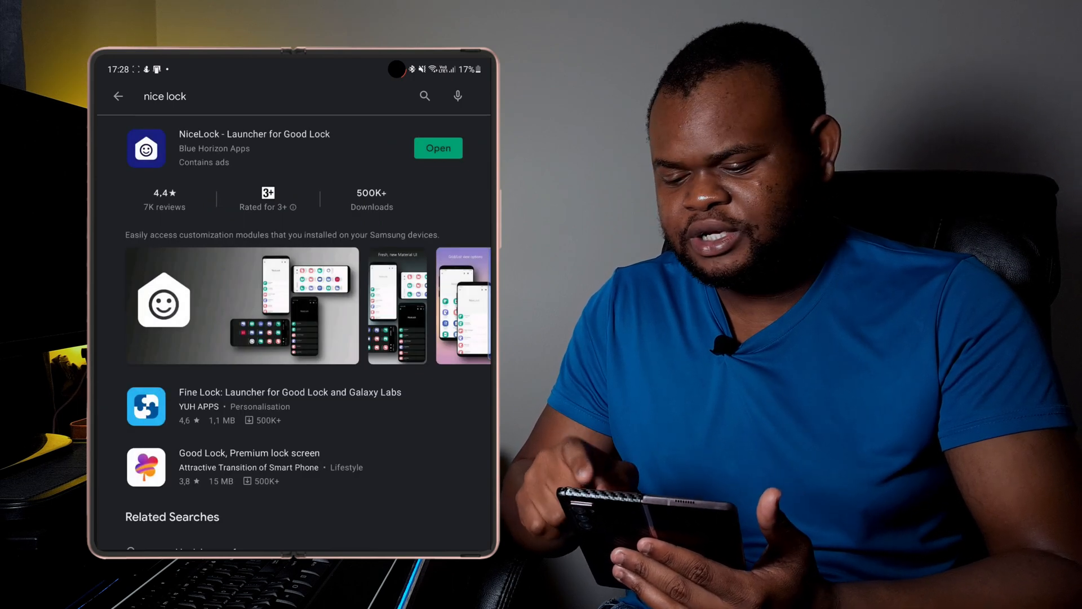
pyautogui.click(437, 148)
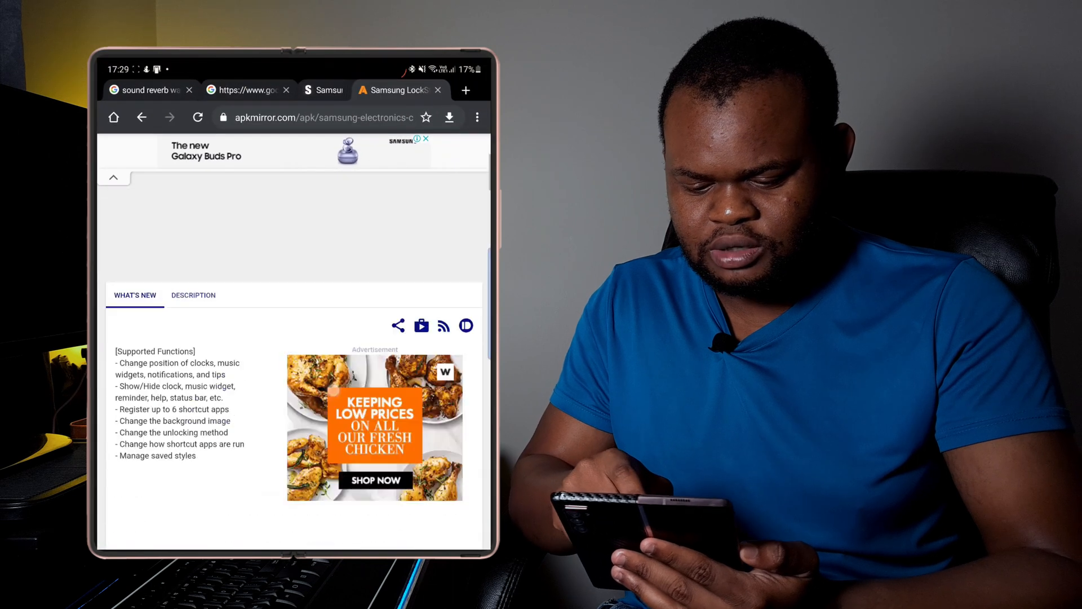
# - Open the Samsung LockStar APKMirror result and scroll to the 2.1.00.17 Download section
pyautogui.click(317, 117)
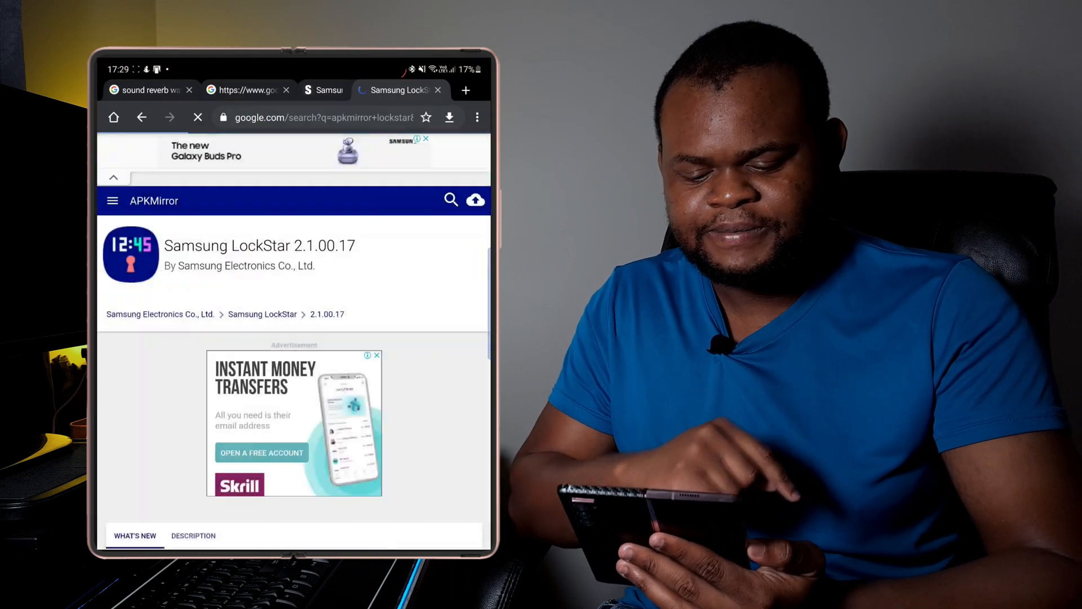
pyautogui.click(141, 117)
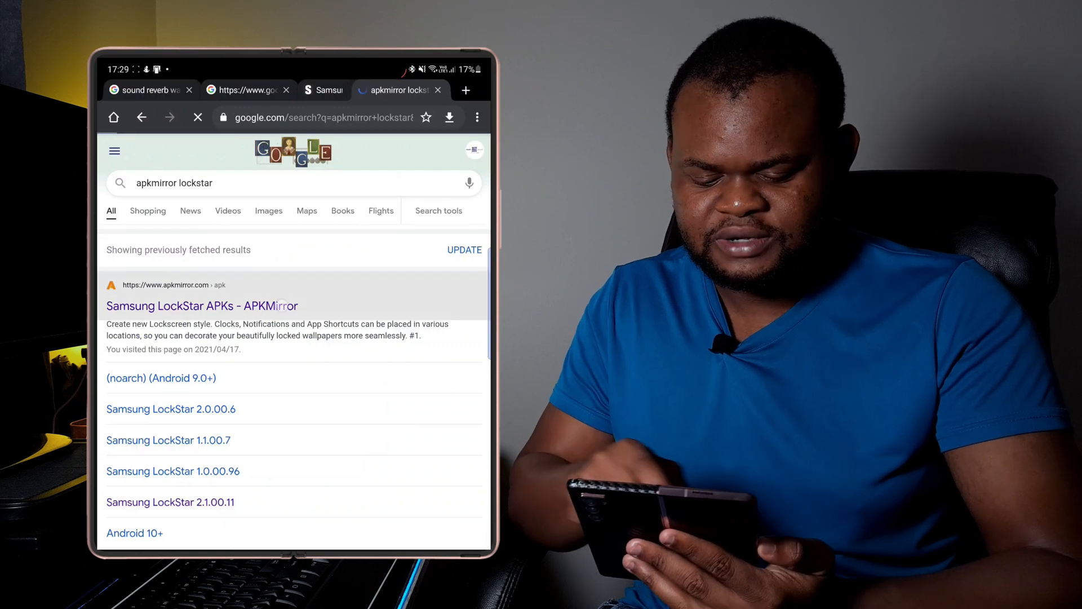
pyautogui.click(202, 305)
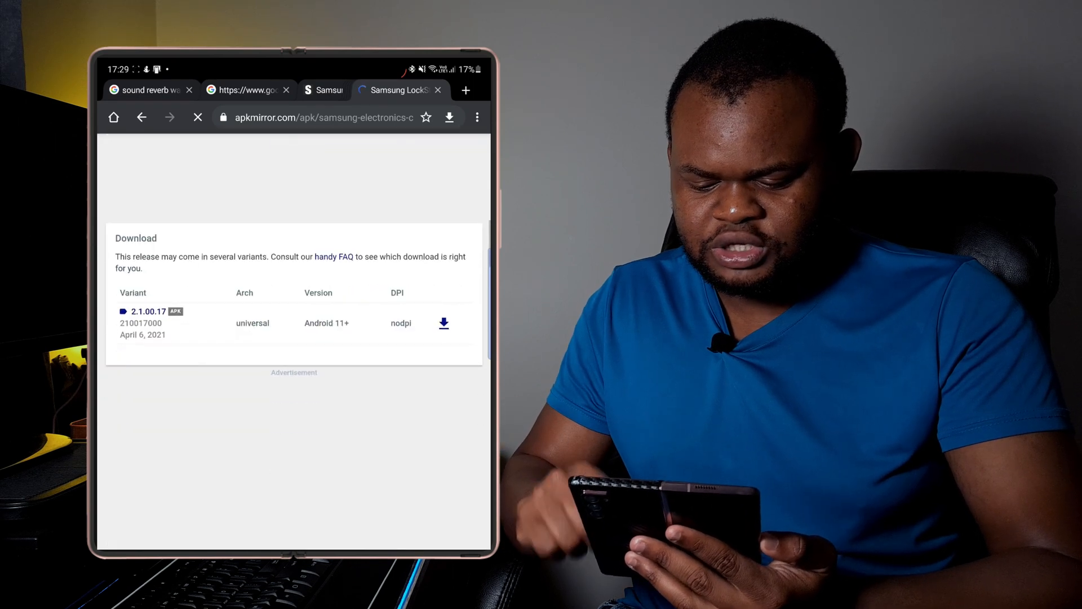
pyautogui.scroll(-3)
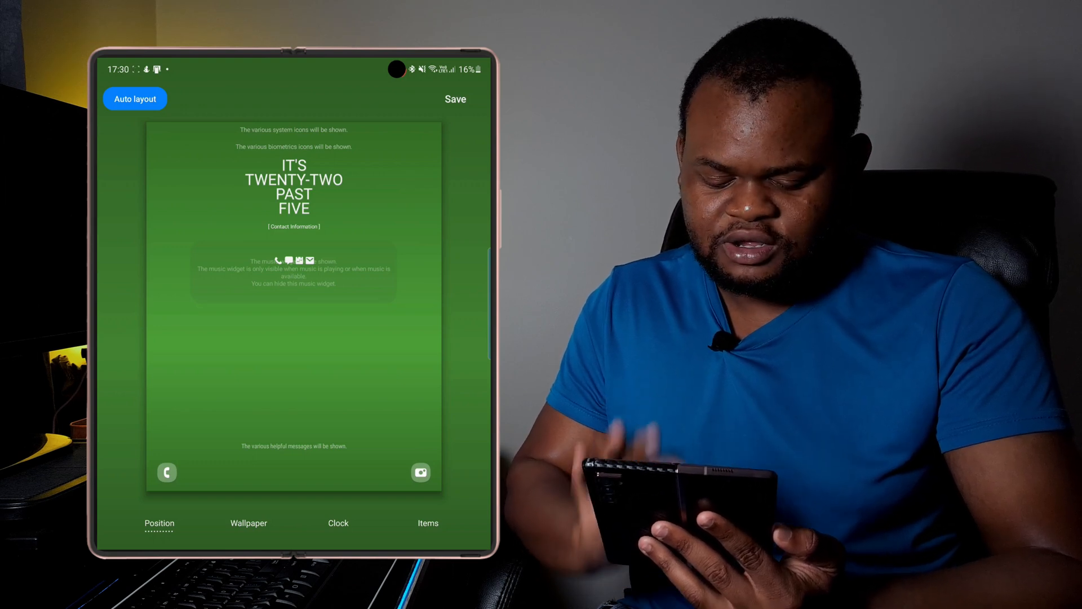
pyautogui.click(249, 523)
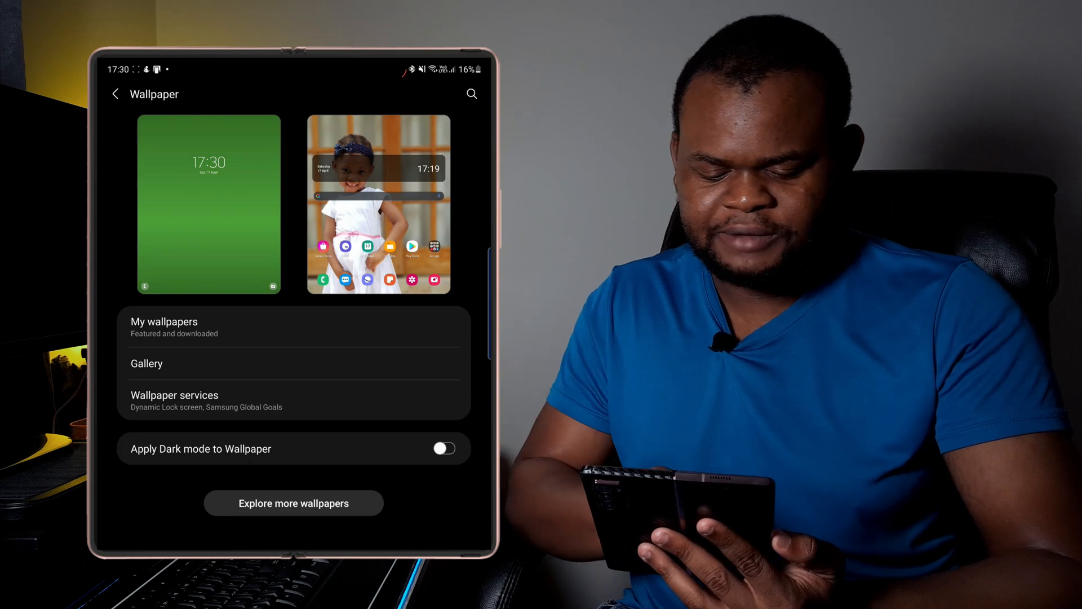
pyautogui.click(174, 395)
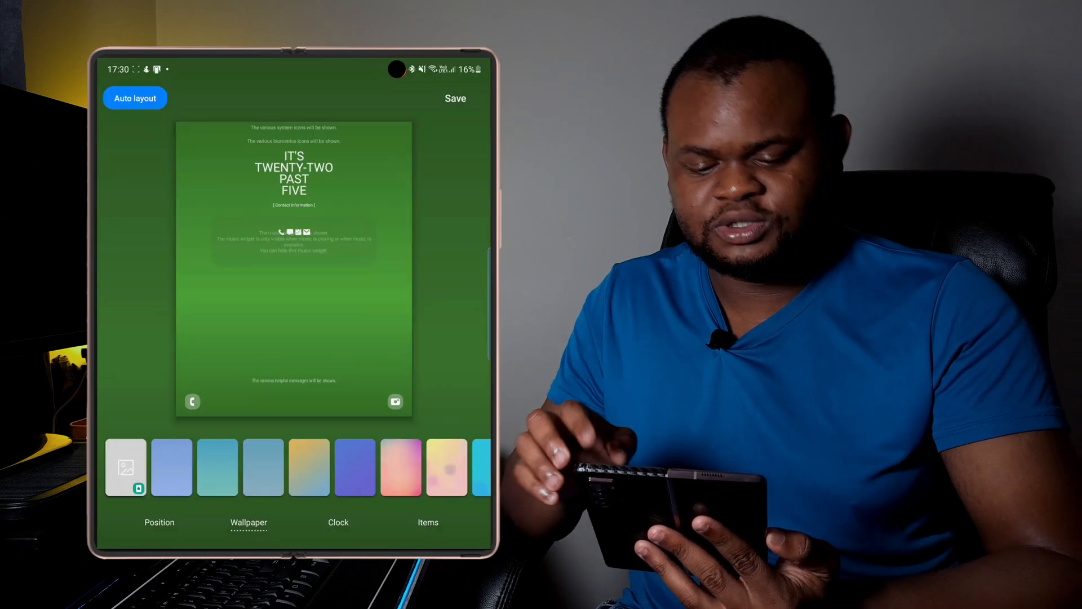
pyautogui.click(338, 522)
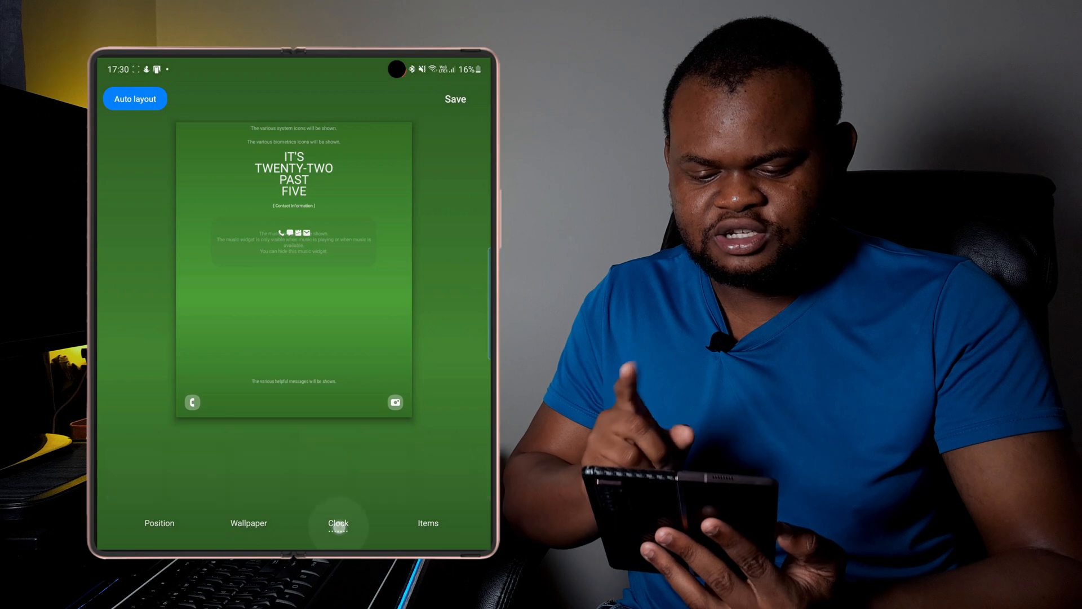
# - Choose the 'It's twenty-two past five' word clock, shrinking it and then restoring middle size
pyautogui.click(338, 522)
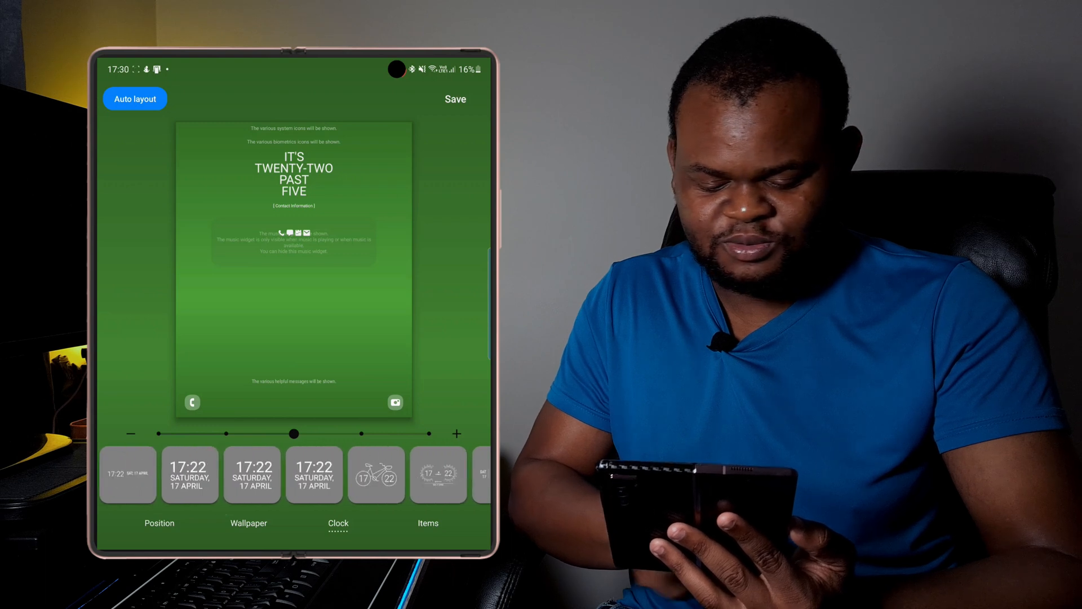
pyautogui.hscroll(-3)
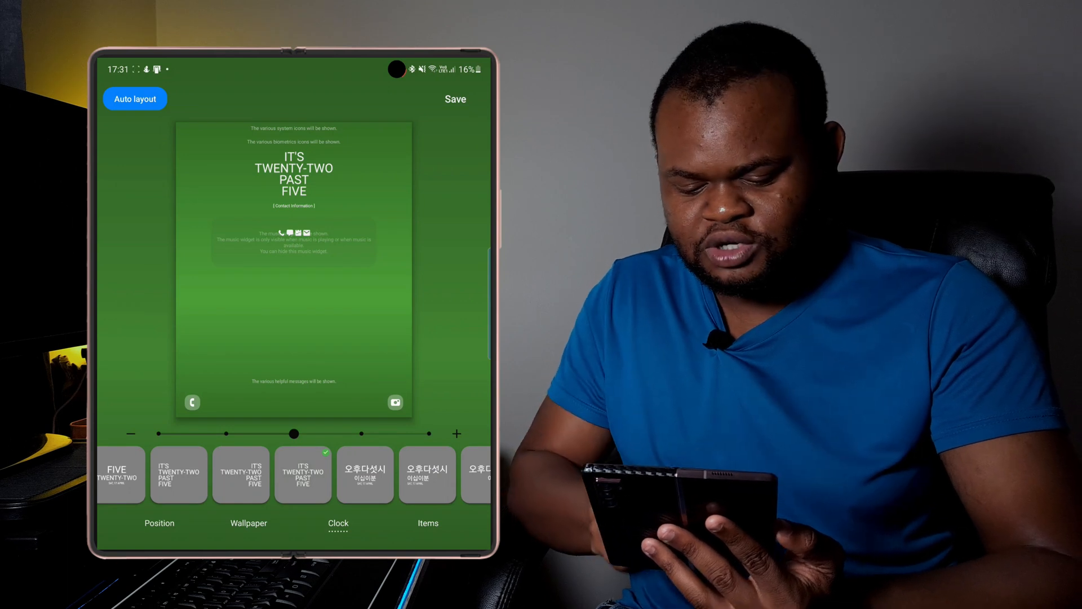
pyautogui.moveTo(293, 433); pyautogui.dragTo(155, 434)
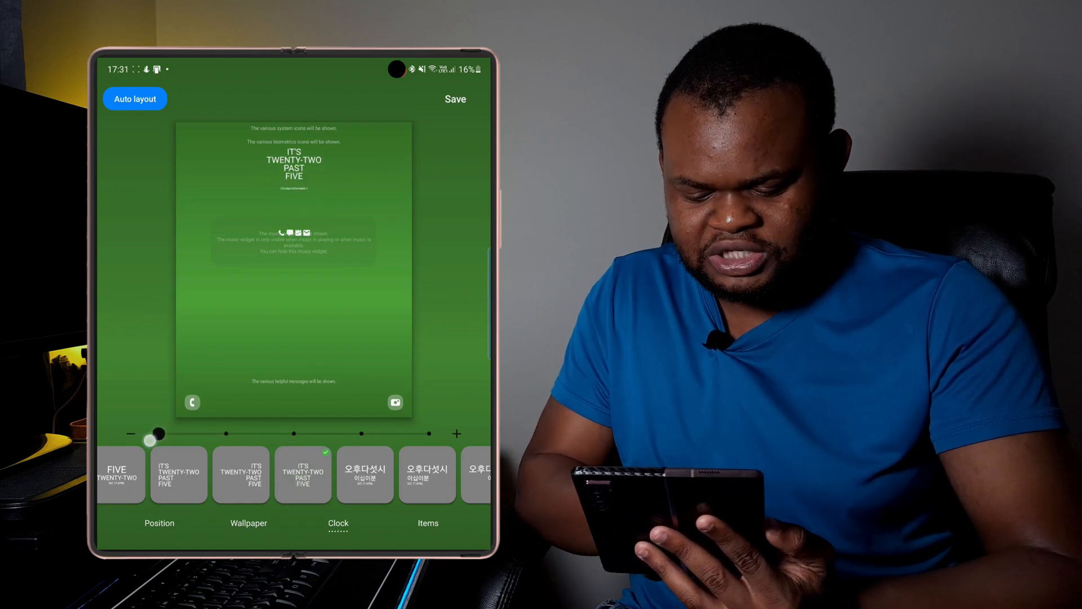
pyautogui.moveTo(151, 433); pyautogui.dragTo(228, 436)
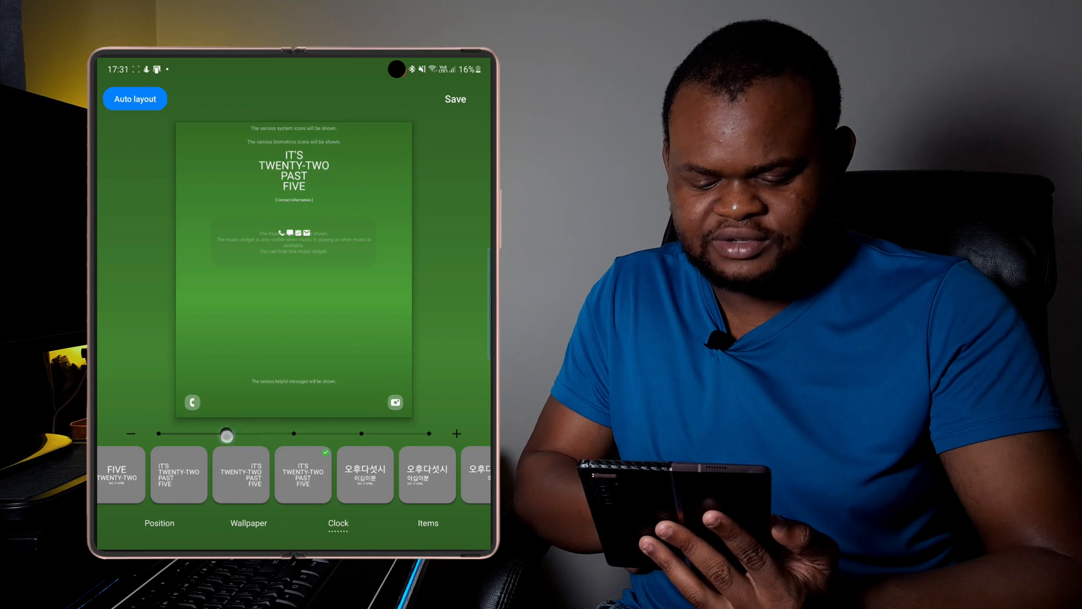
pyautogui.moveTo(228, 434); pyautogui.dragTo(294, 434)
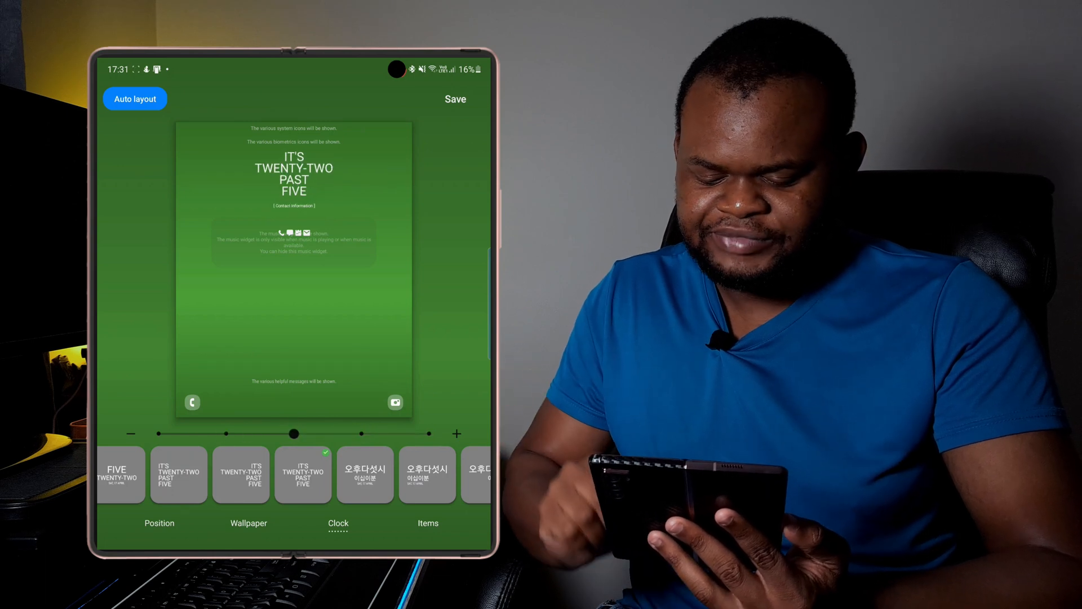
# - Under Items, change Shortcuts from the default two to Multiple
pyautogui.click(428, 522)
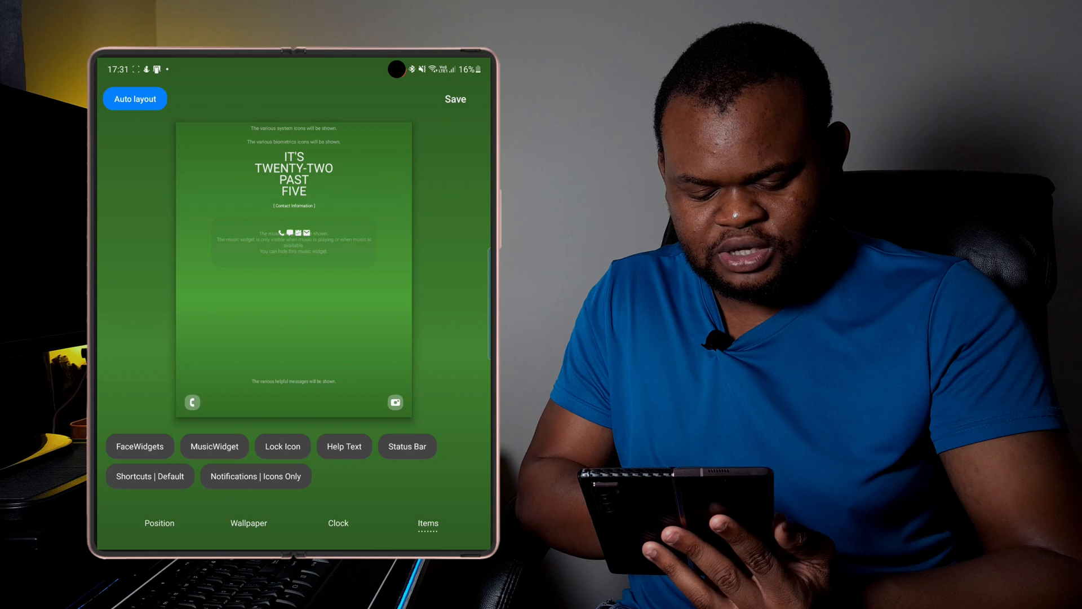
pyautogui.click(149, 476)
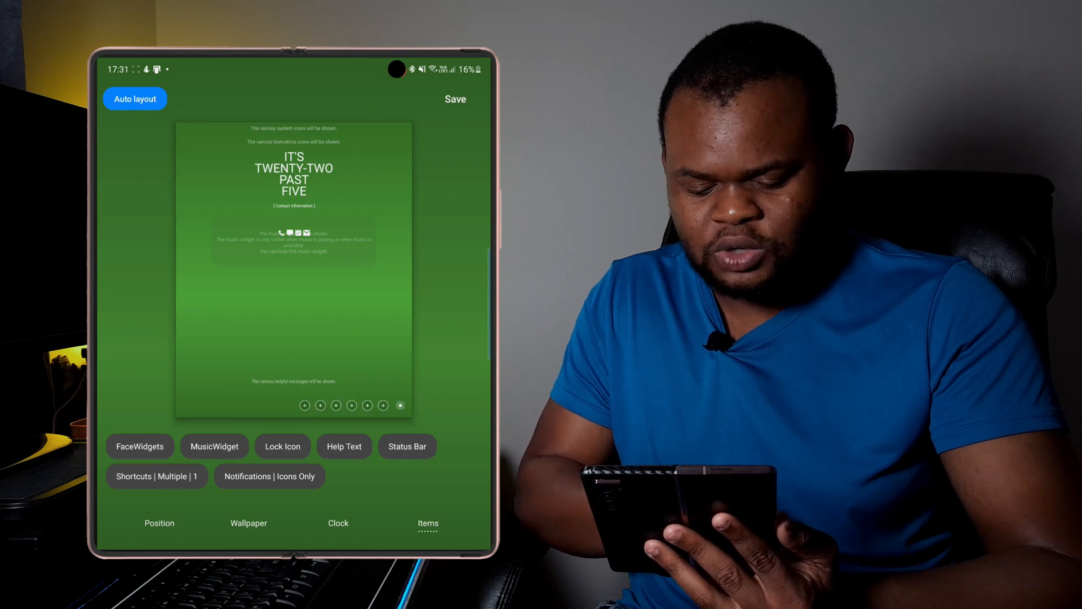